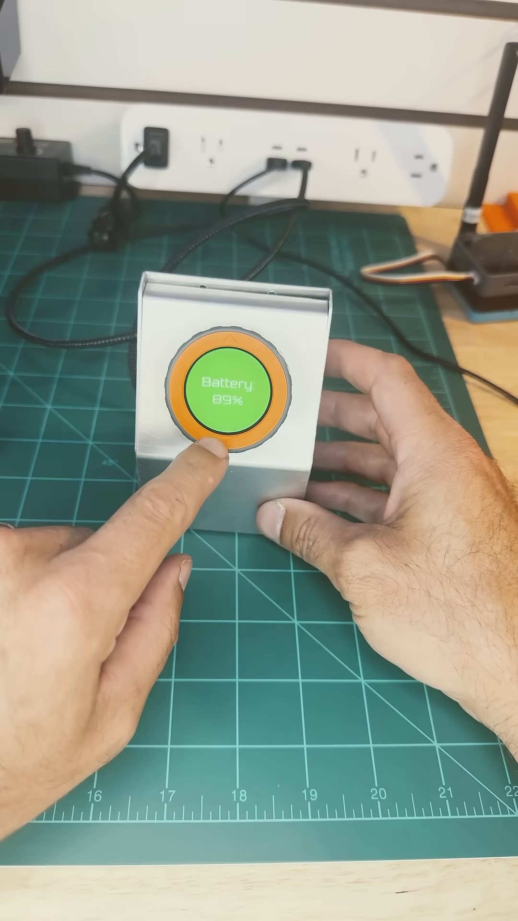
click(229, 458)
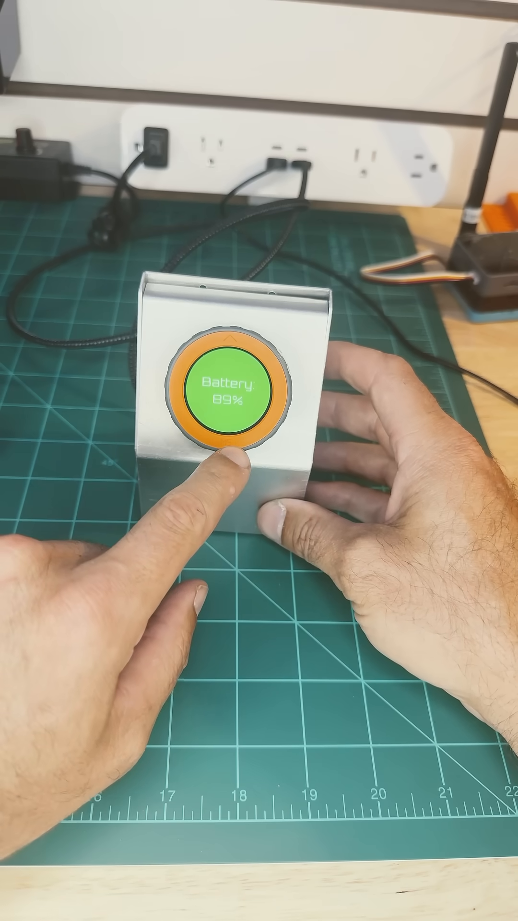